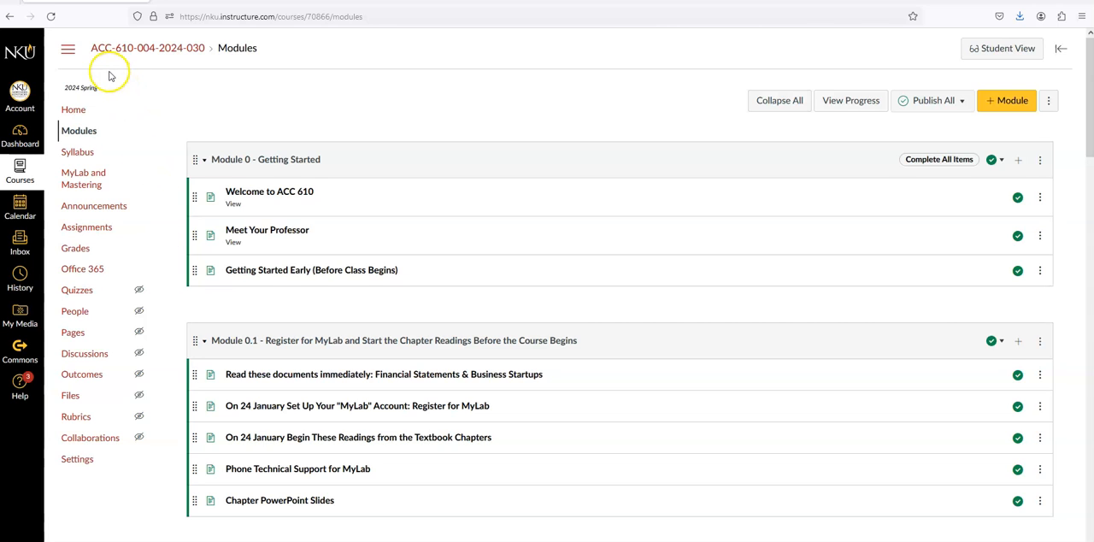
{"action": "mouse_move", "coordinate": [177, 128]}
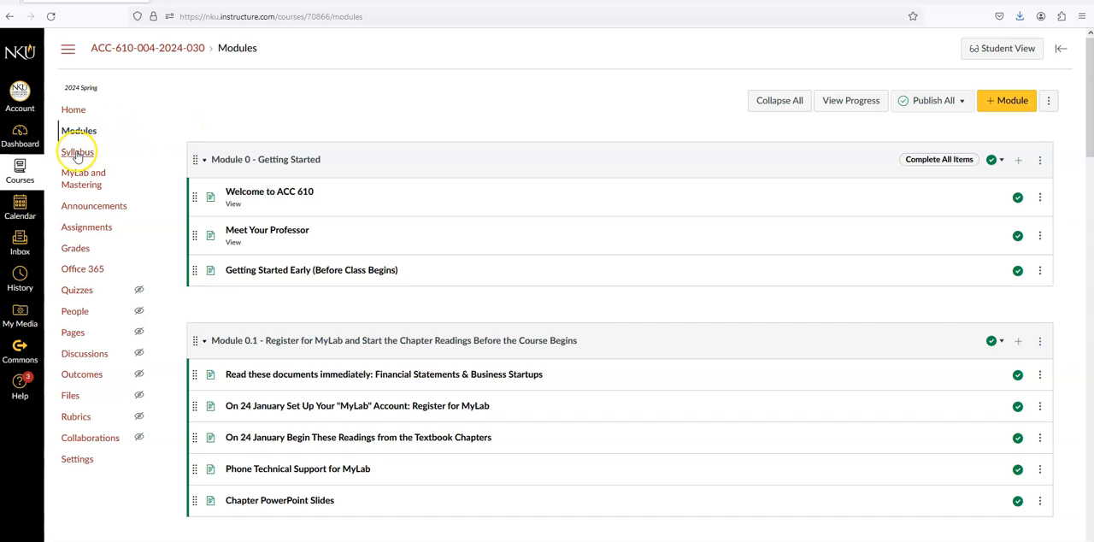
- Open the ACC 610 Syllabus page from the course navigation
{"action": "left_click", "coordinate": [77, 151]}
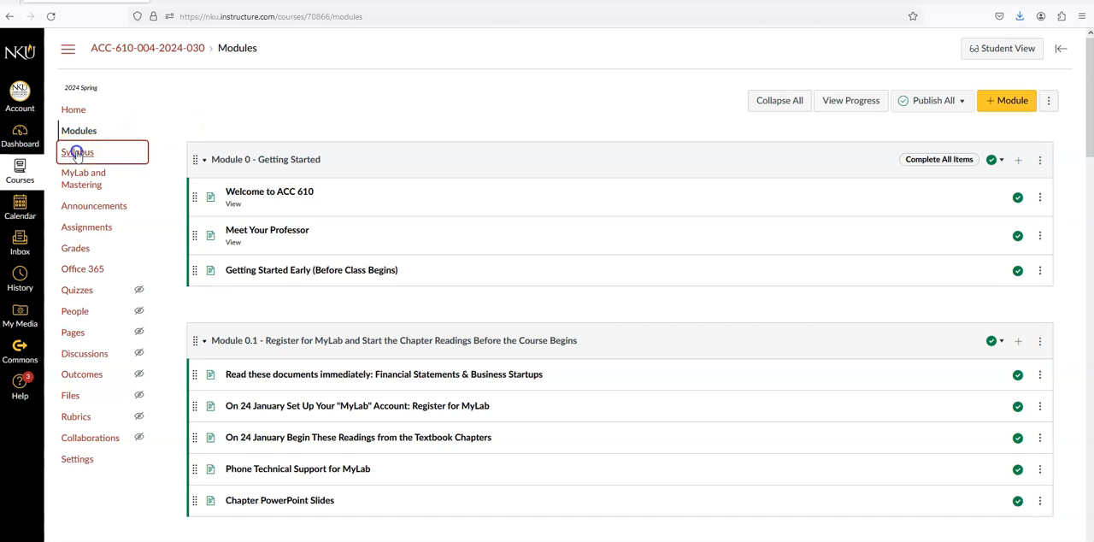
{"action": "left_click", "coordinate": [77, 151]}
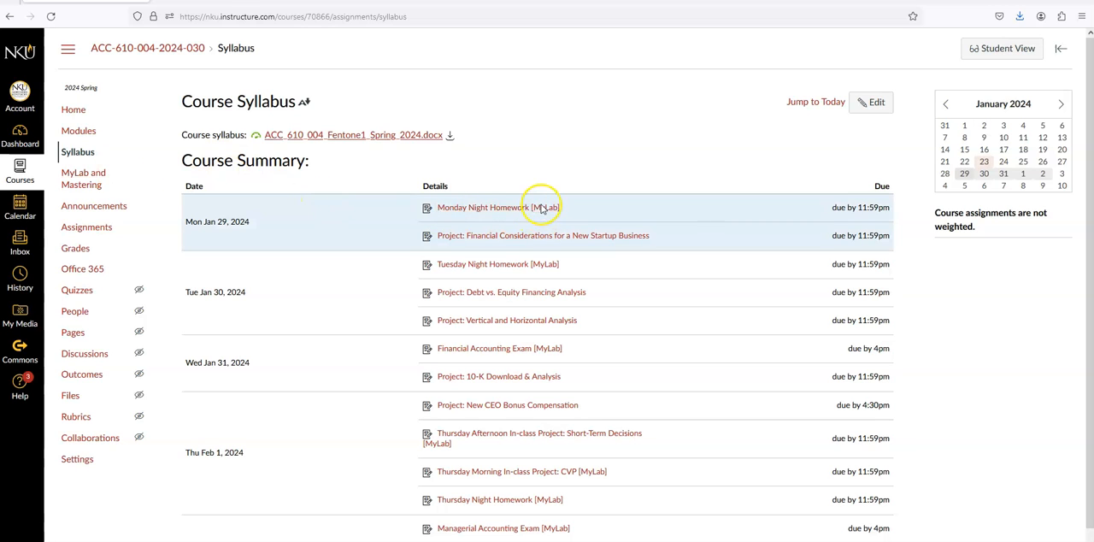
{"action": "mouse_move", "coordinate": [477, 97]}
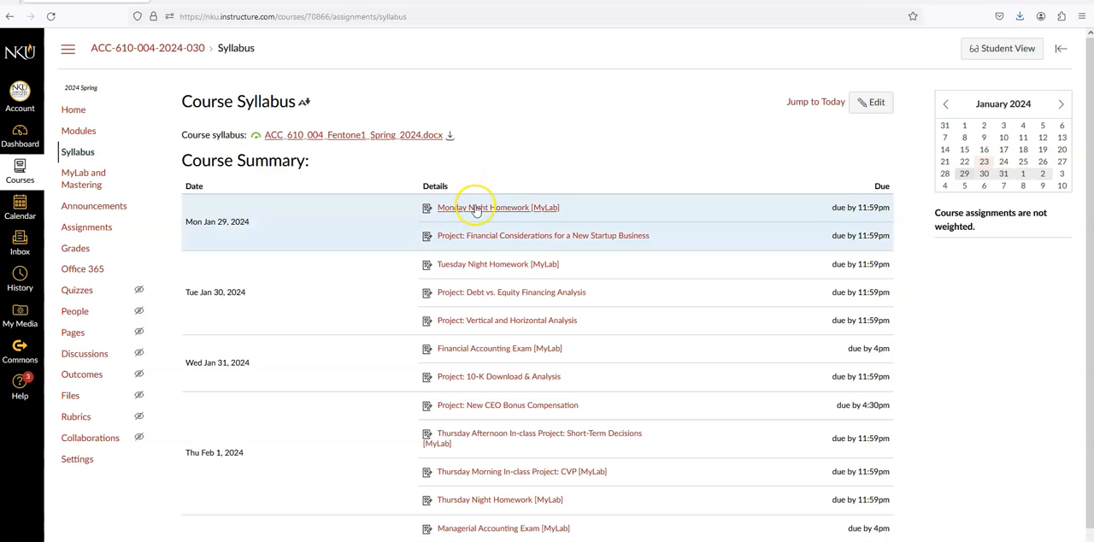
- Open Monday Night Homework [MyLab] and launch its Pearson overview with 13 questions
{"action": "left_click", "coordinate": [498, 207]}
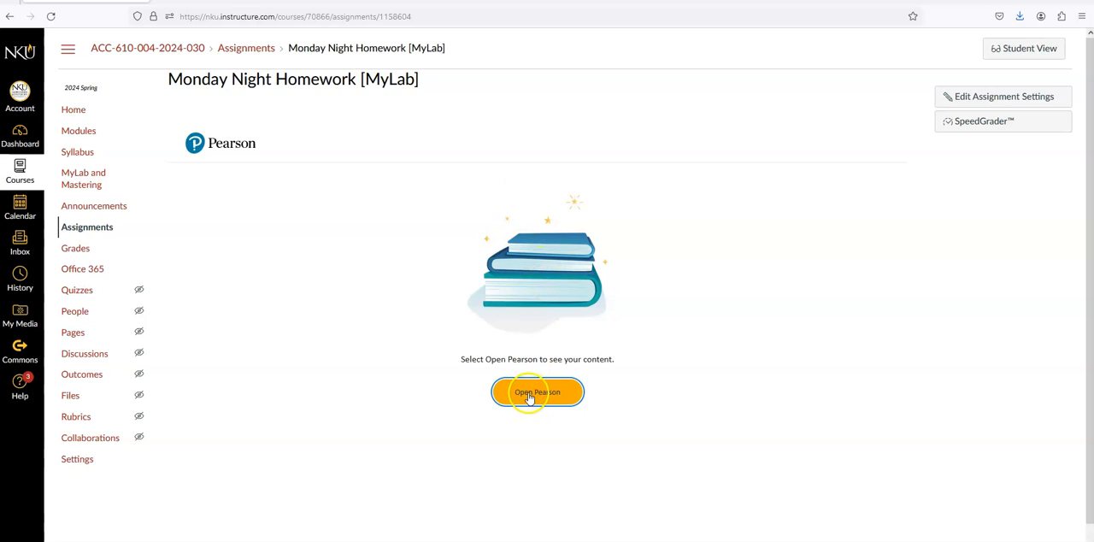
{"action": "left_click", "coordinate": [536, 391]}
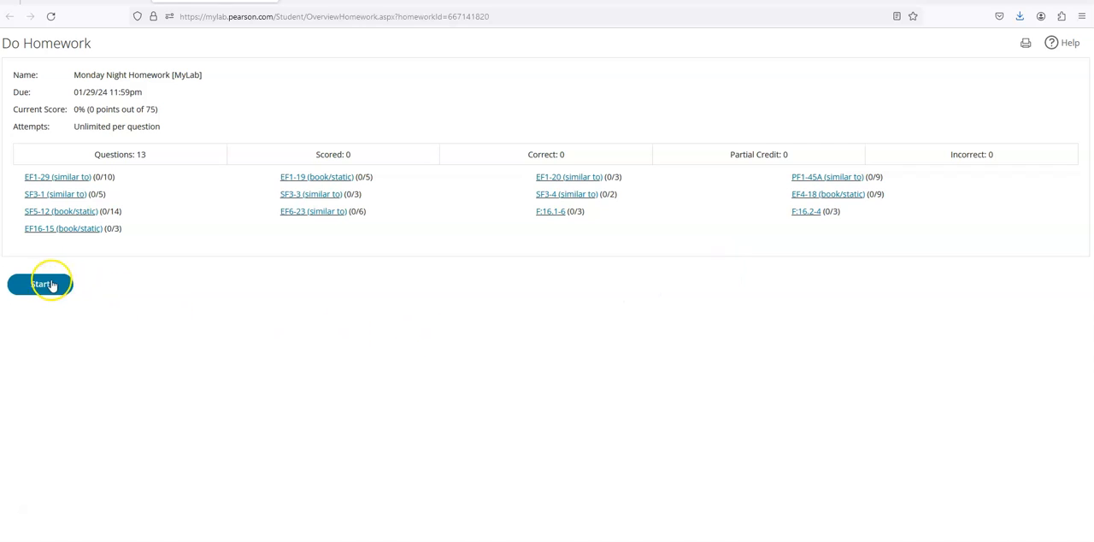
{"action": "mouse_move", "coordinate": [60, 194]}
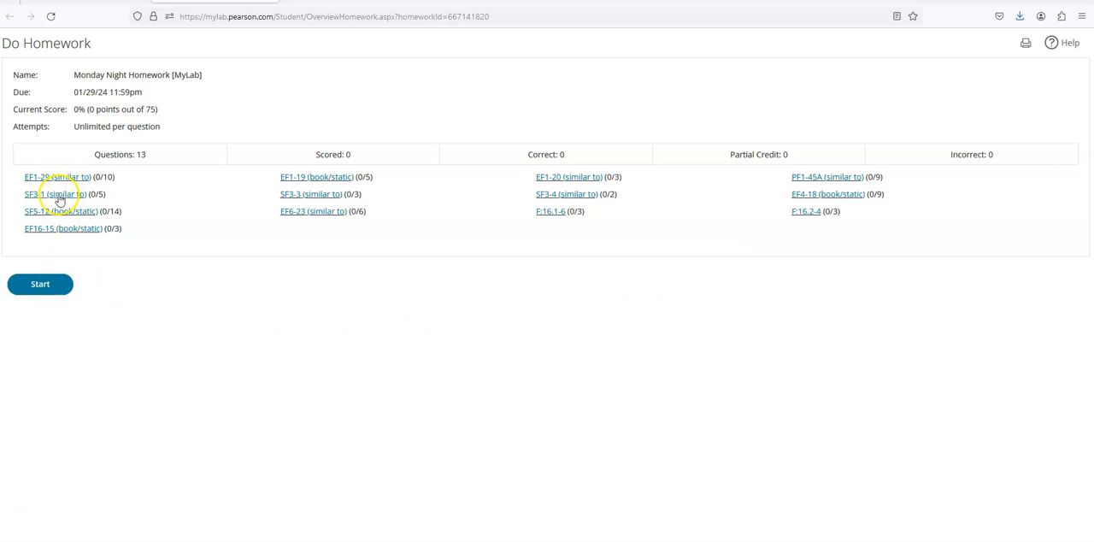
{"action": "mouse_move", "coordinate": [298, 194]}
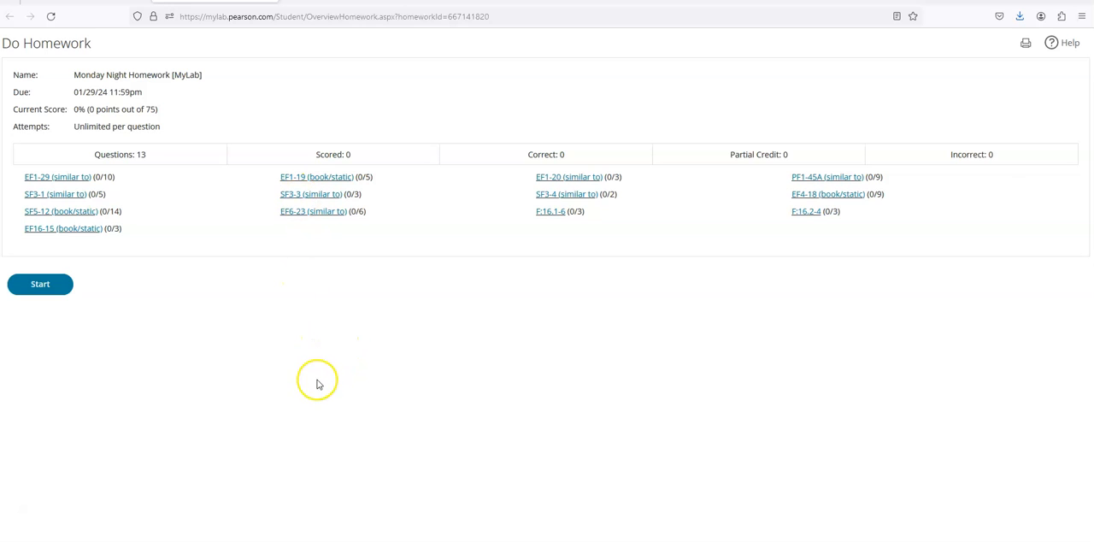
{"action": "mouse_move", "coordinate": [325, 394]}
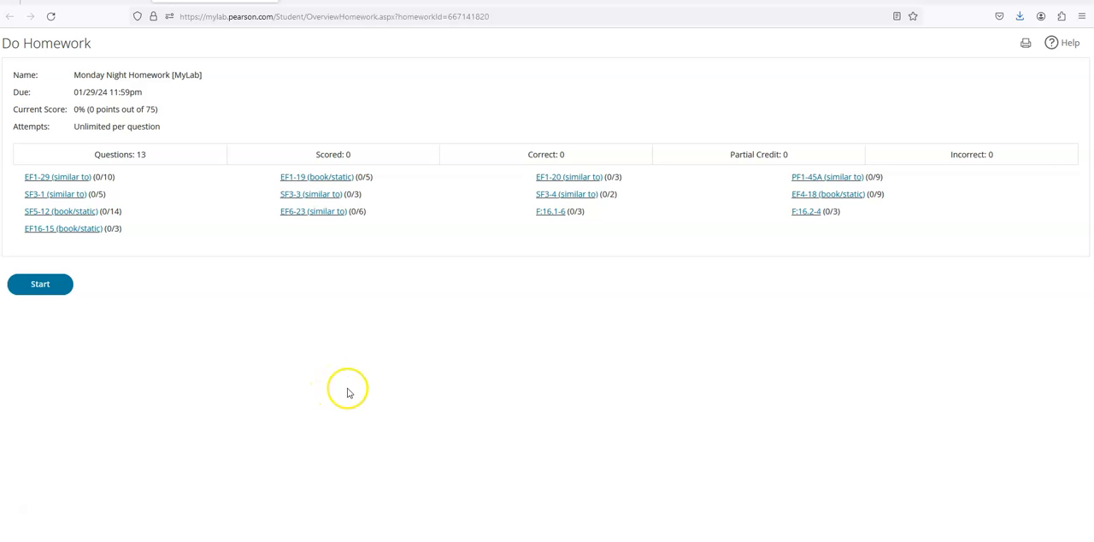
{"action": "mouse_move", "coordinate": [654, 363]}
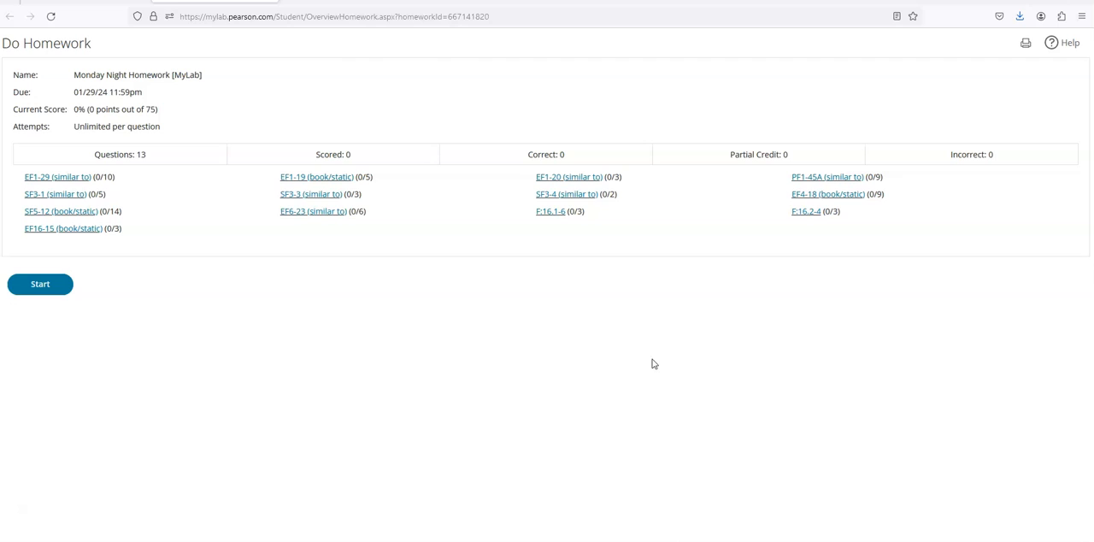